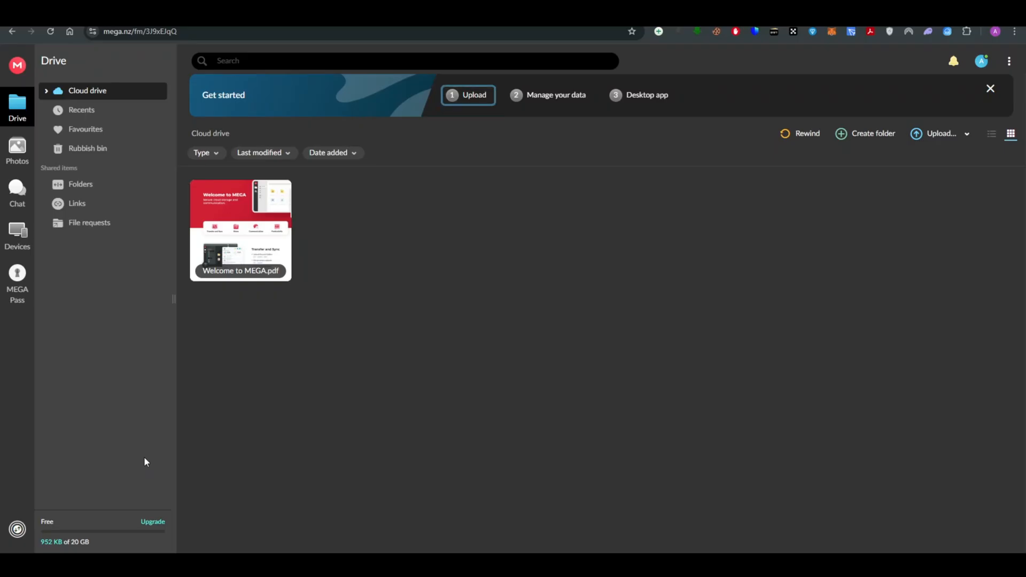
mouse_move(52, 509)
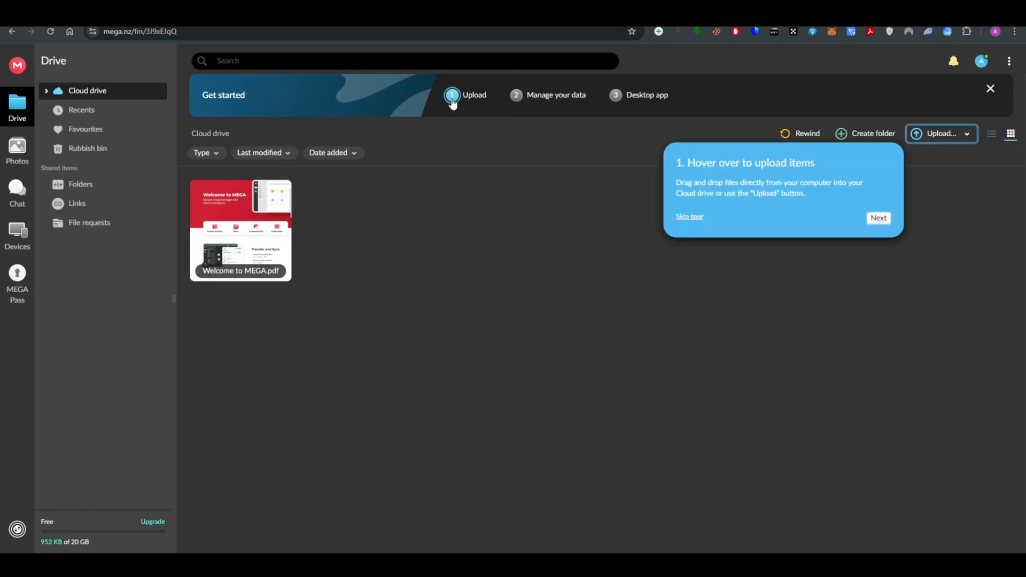
Step: Advance the getting-started tour to the MEGA Desktop App offer
click(878, 218)
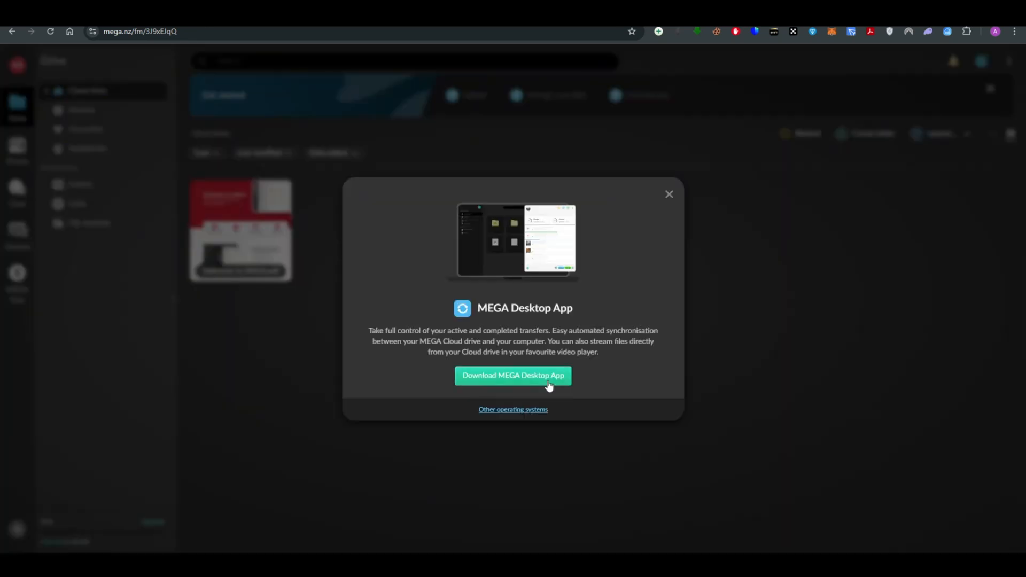
mouse_move(673, 206)
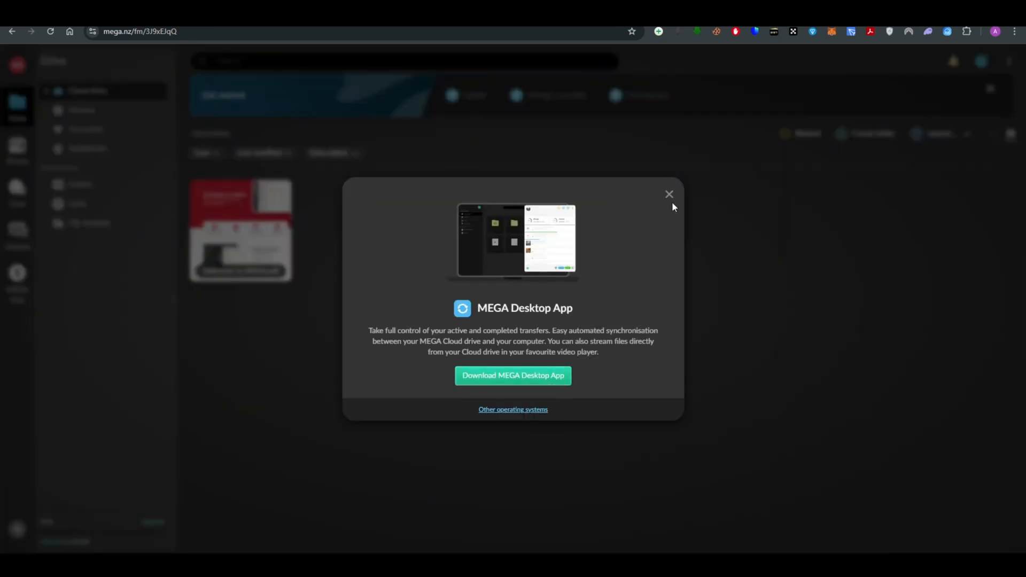
Step: Dismiss the desktop app offer and create a Cloud drive folder named UPLOA
click(670, 195)
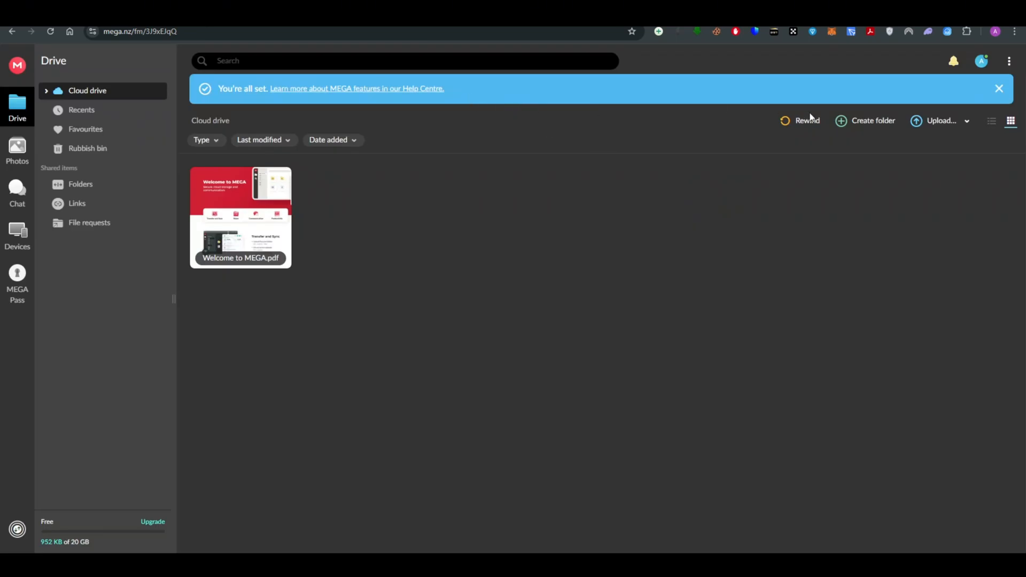
click(865, 121)
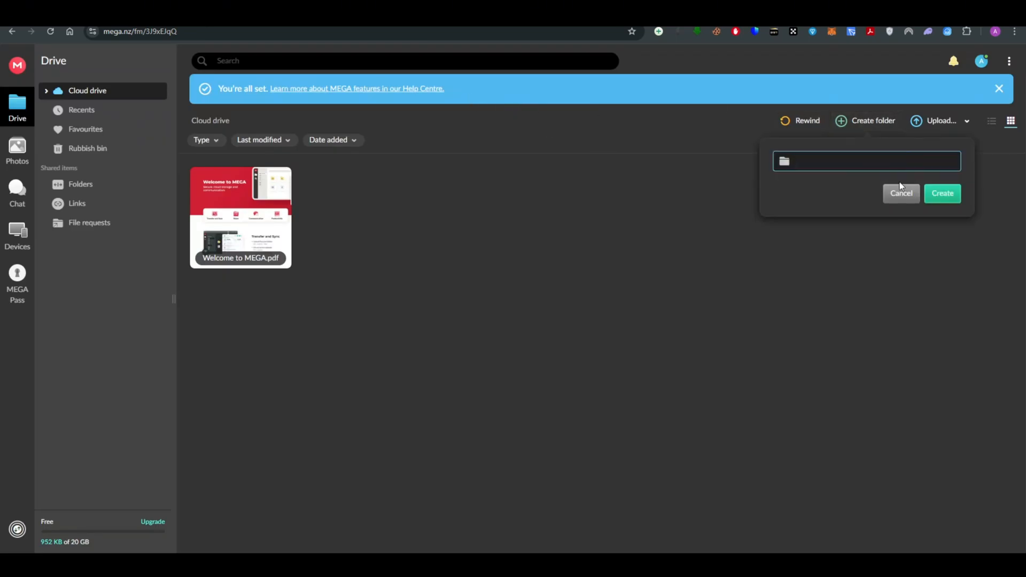
click(864, 161)
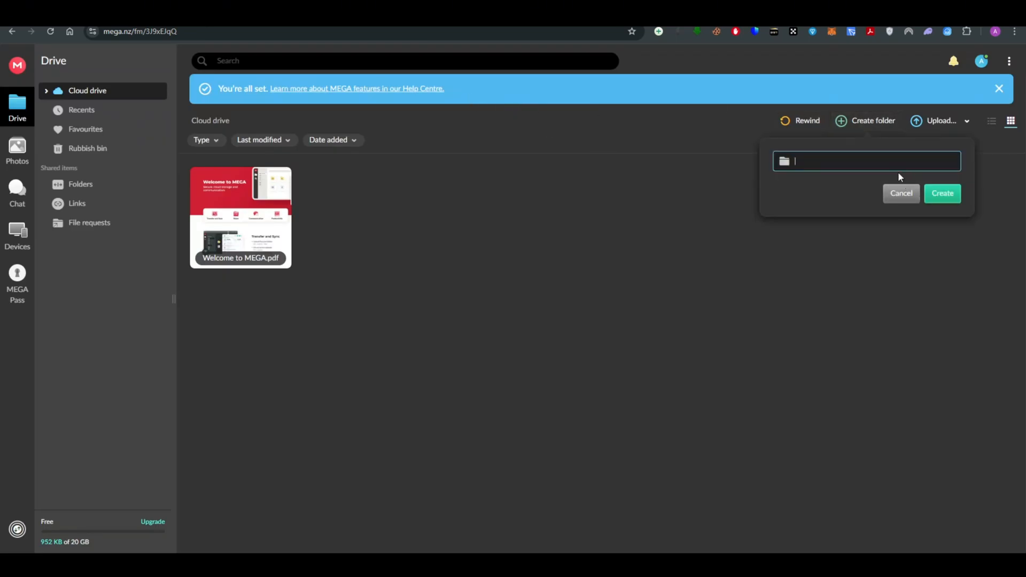
text(uPLO)
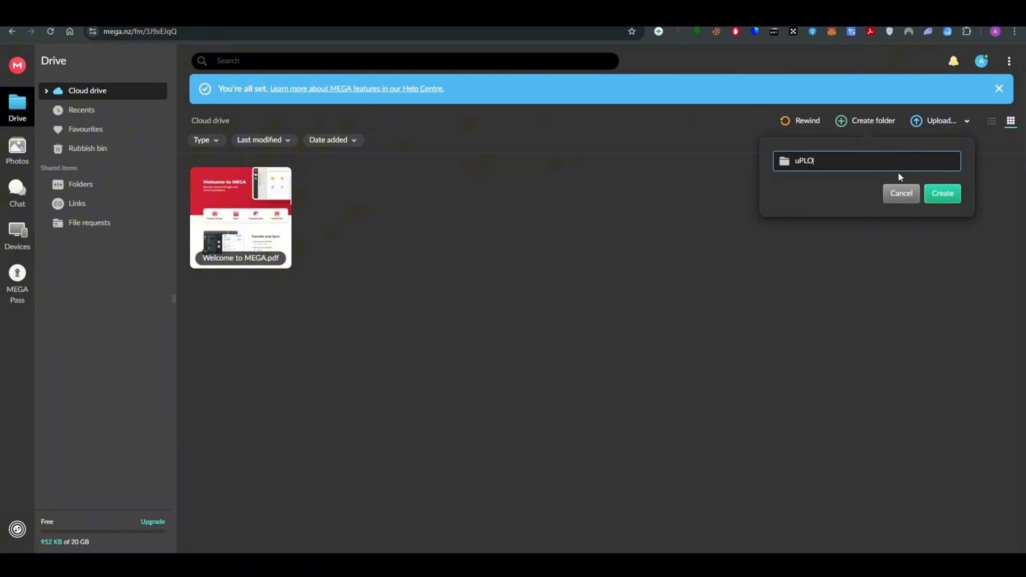
text(UPLOA)
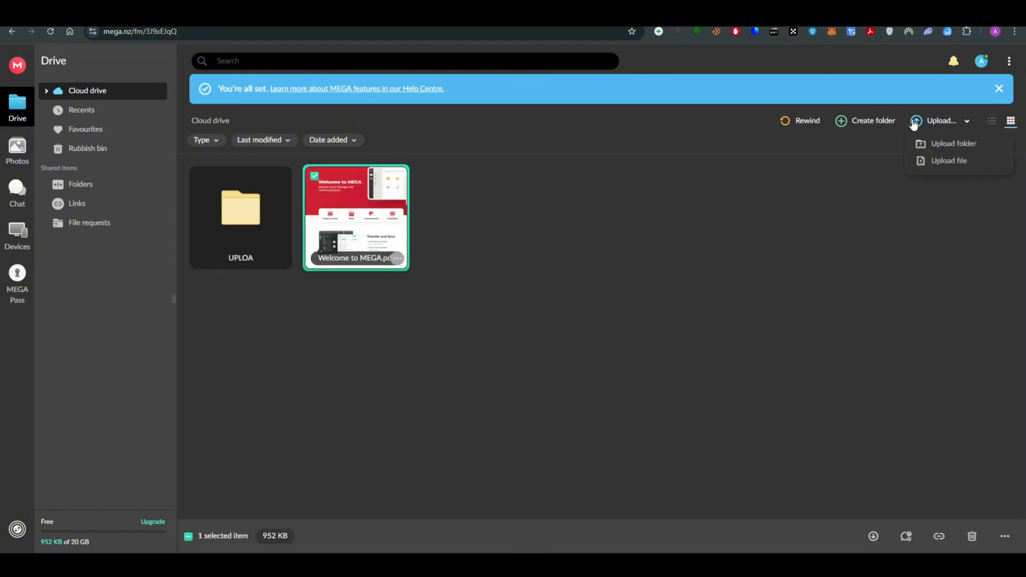
Step: Upload the zoom background video into the UPLOA folder
double_click(240, 209)
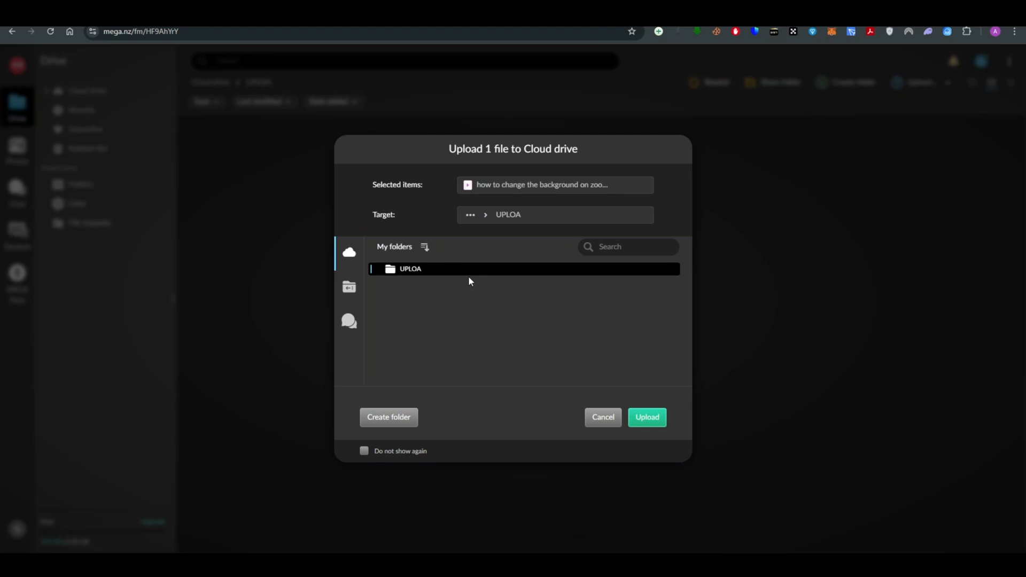
click(646, 417)
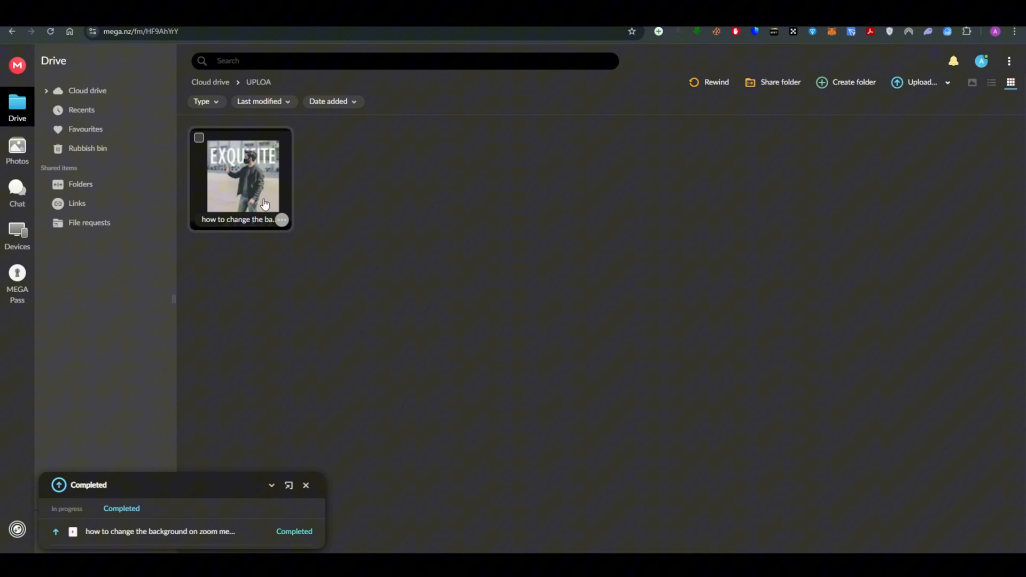
Step: Start a Standard download of the uploaded video from its context menu
right_click(243, 173)
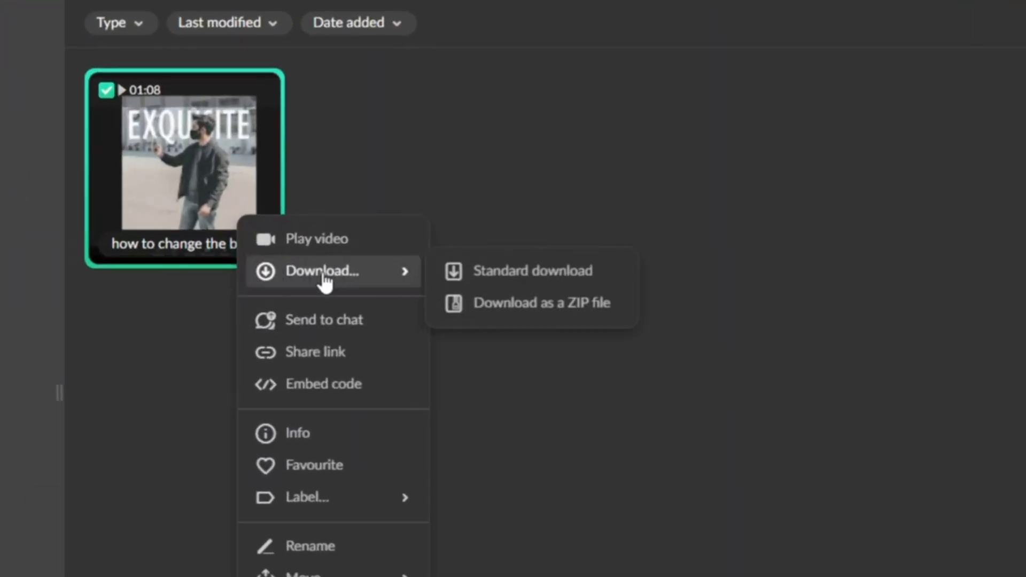
mouse_move(518, 270)
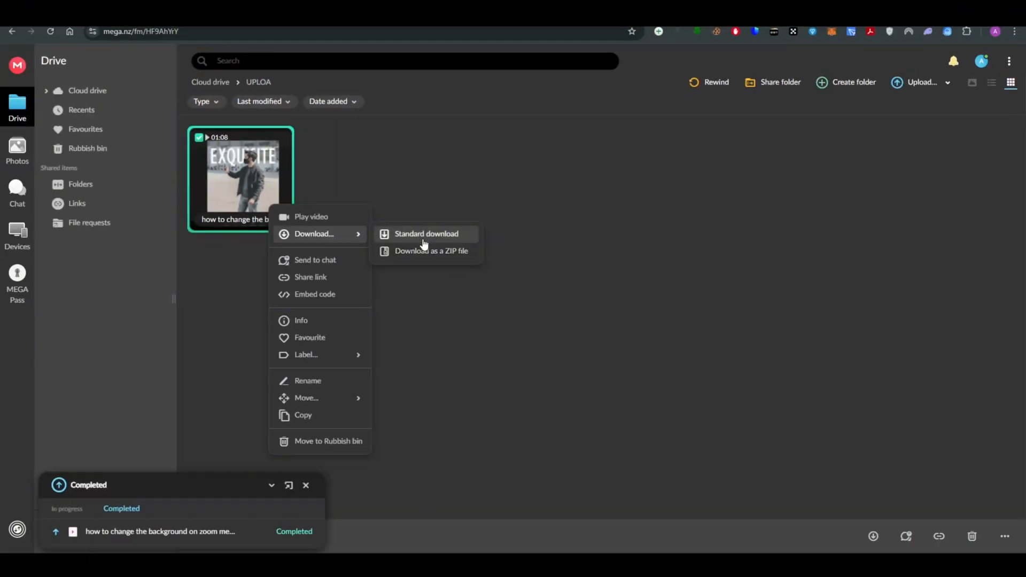
click(427, 234)
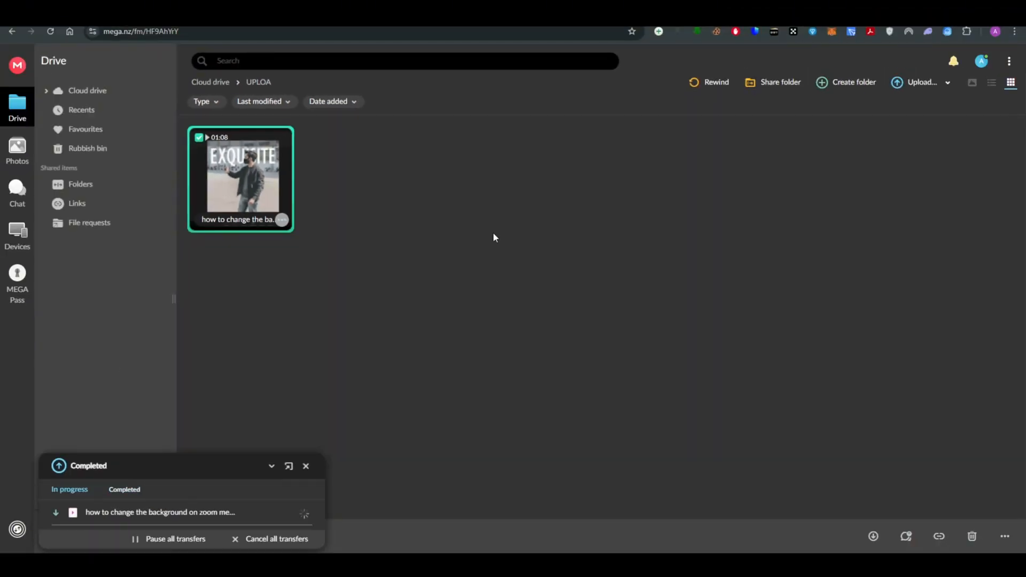